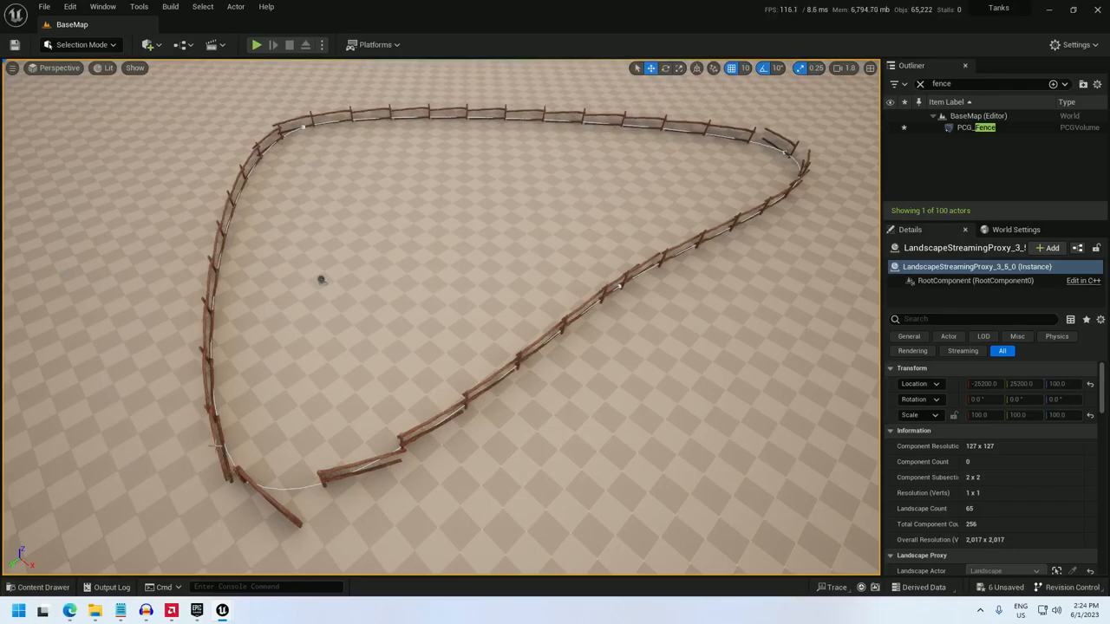
mouse_move(240, 468)
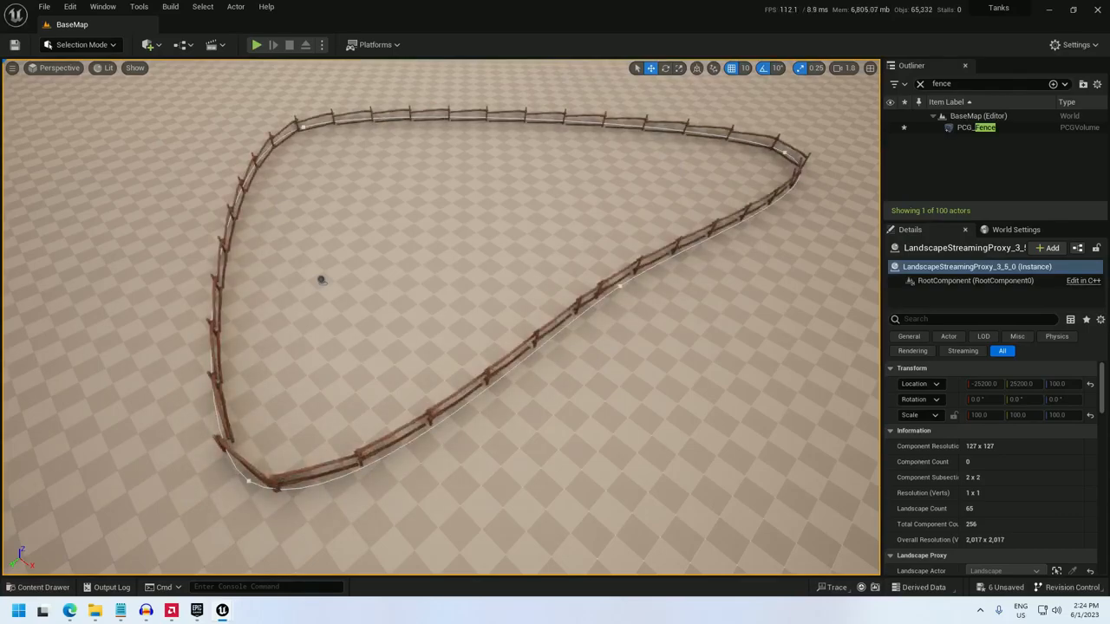
Add a Transform Points node to PCG_Fence between Projection and Static Mesh Spawner.
double_click(977, 128)
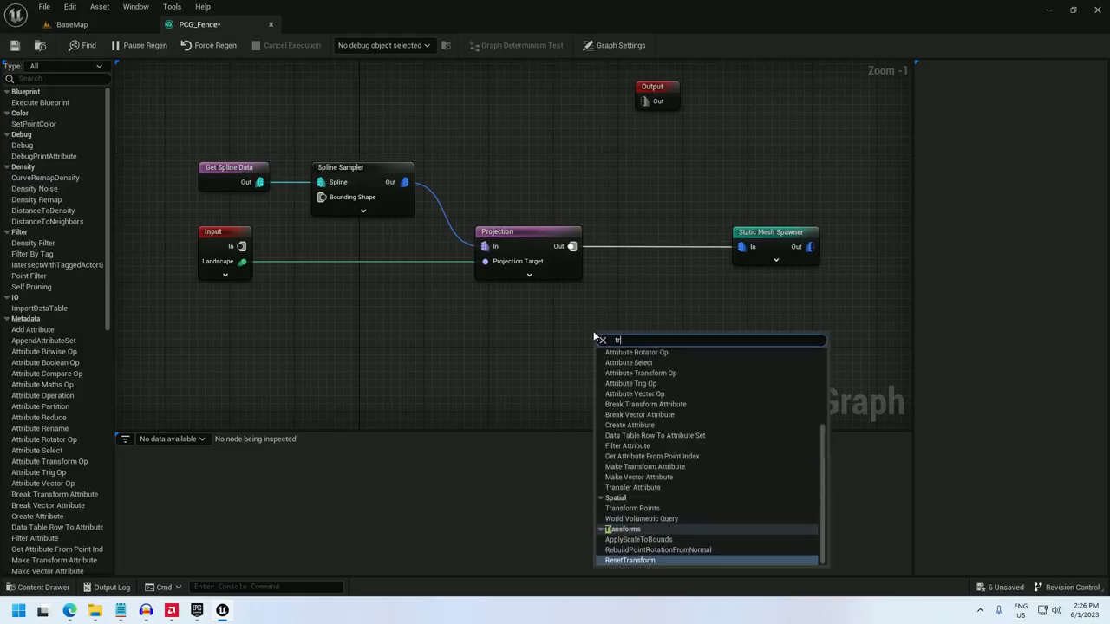
type("transform points")
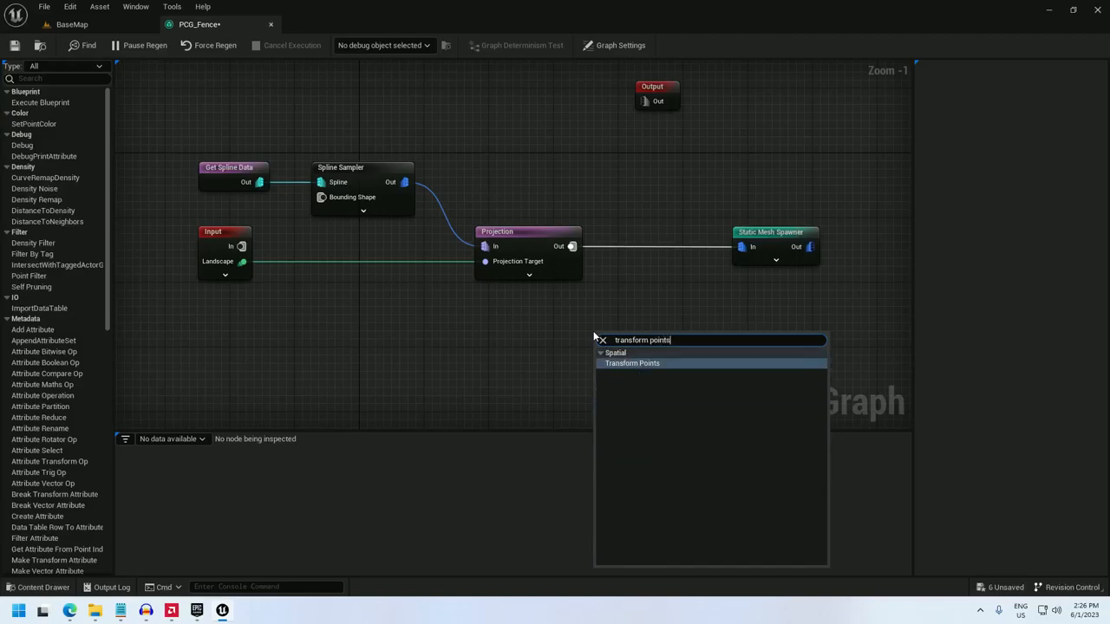
left_click(631, 362)
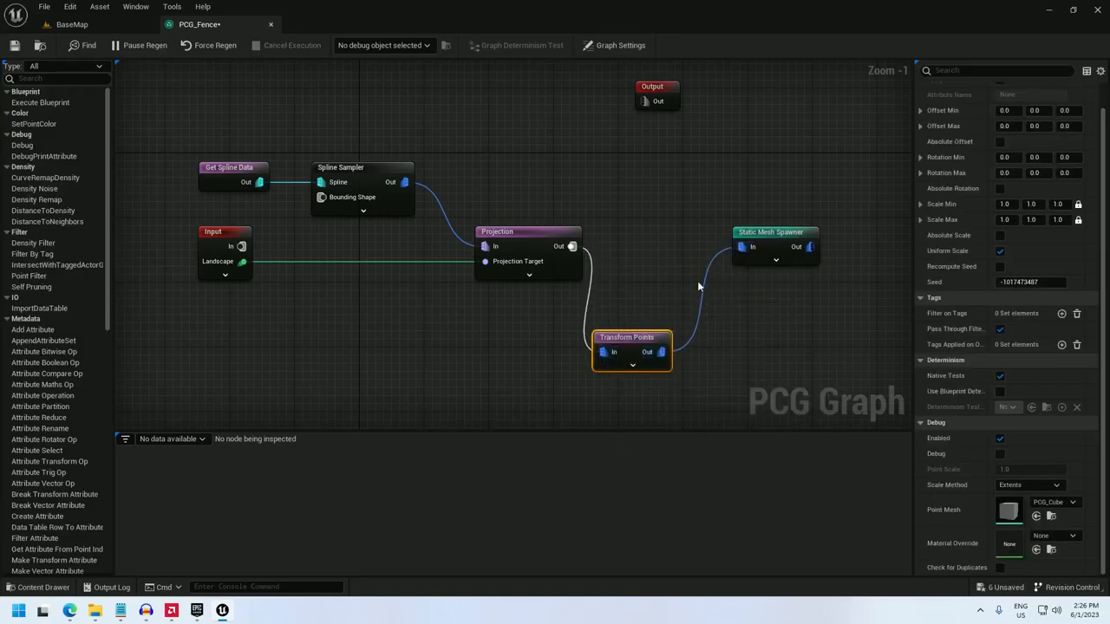
Set the Transform Points Offset Min/Max X and Y, then return to the level and select the fence spline.
left_click_drag(626, 336, 656, 246)
type("-150")
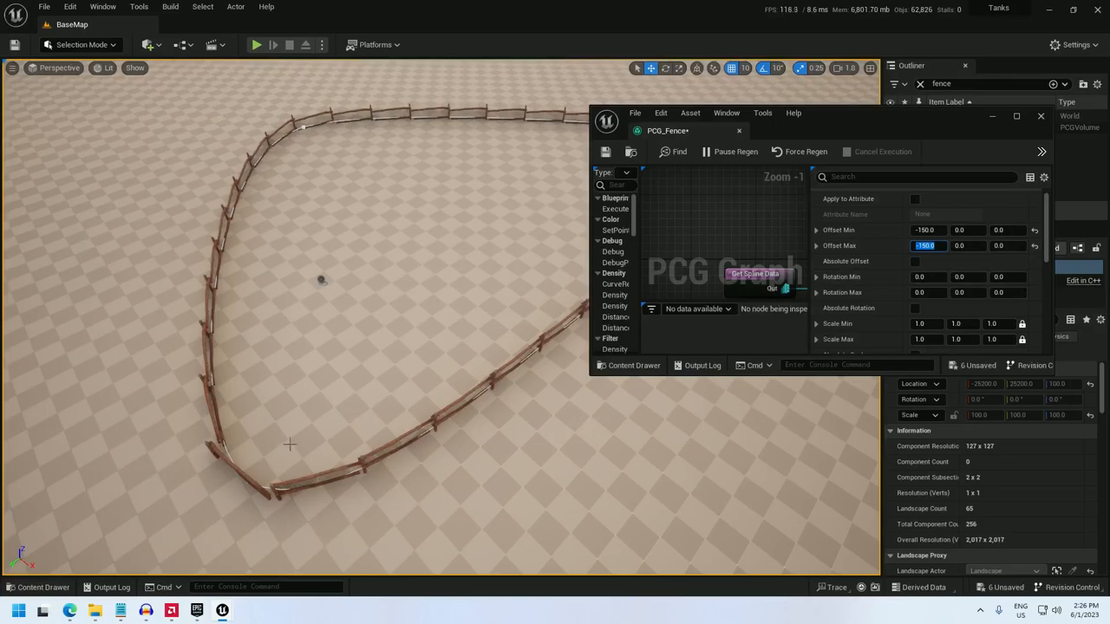
mouse_move(218, 284)
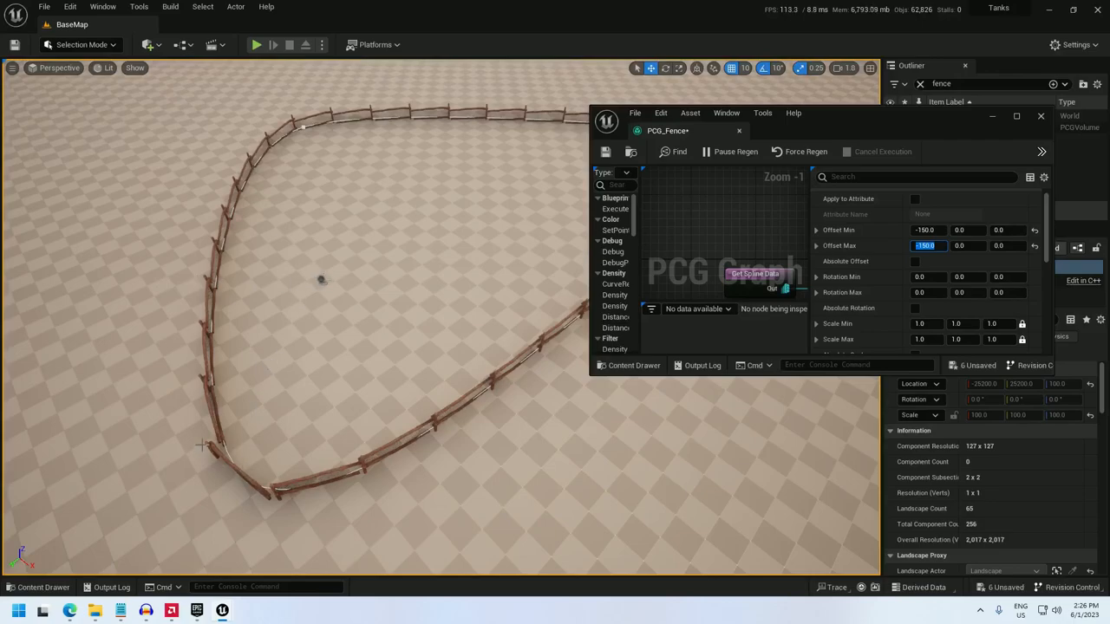
mouse_move(337, 352)
type("-30")
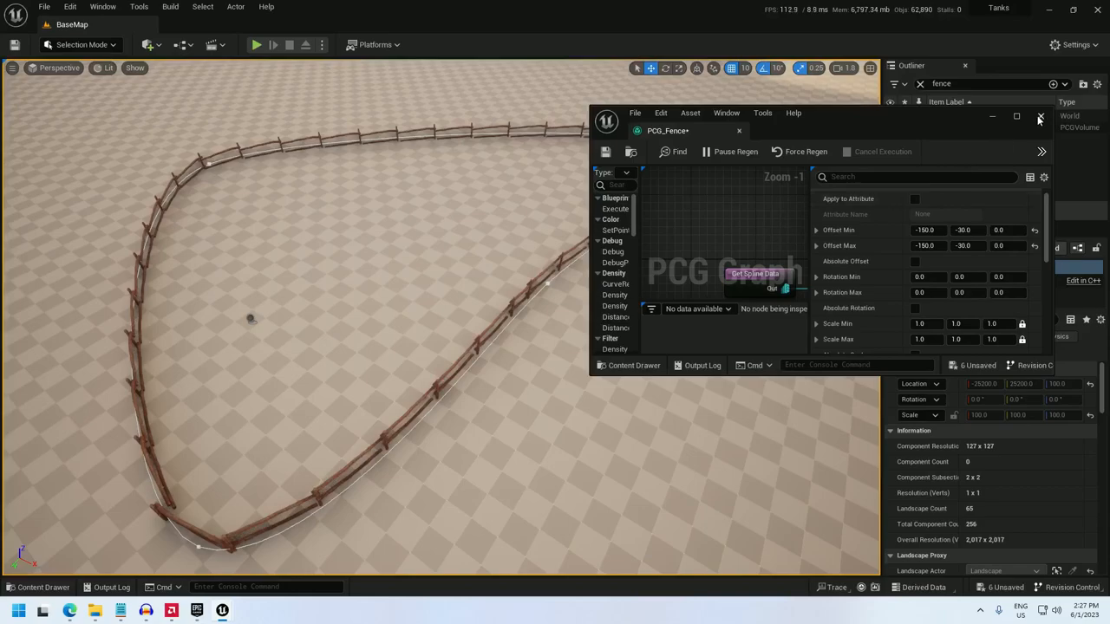
left_click(1040, 116)
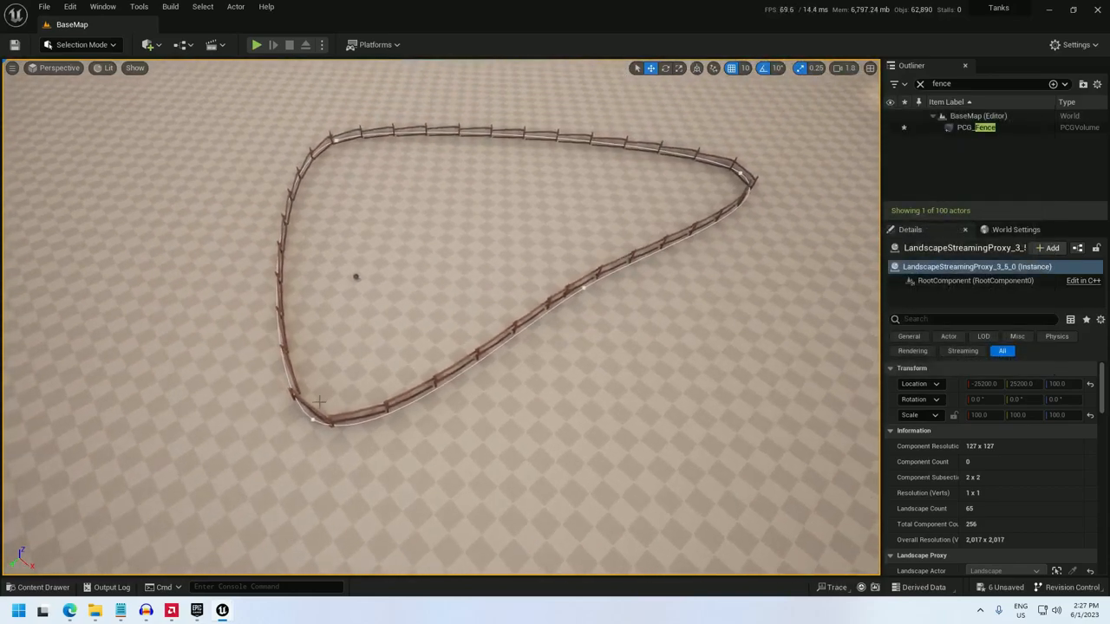
left_click(356, 276)
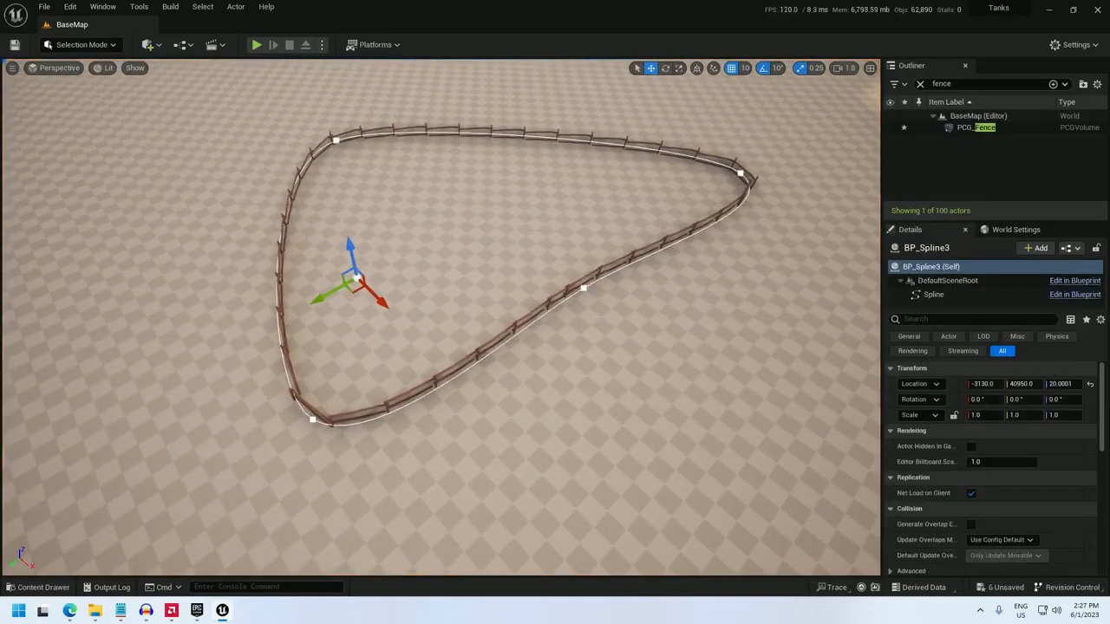